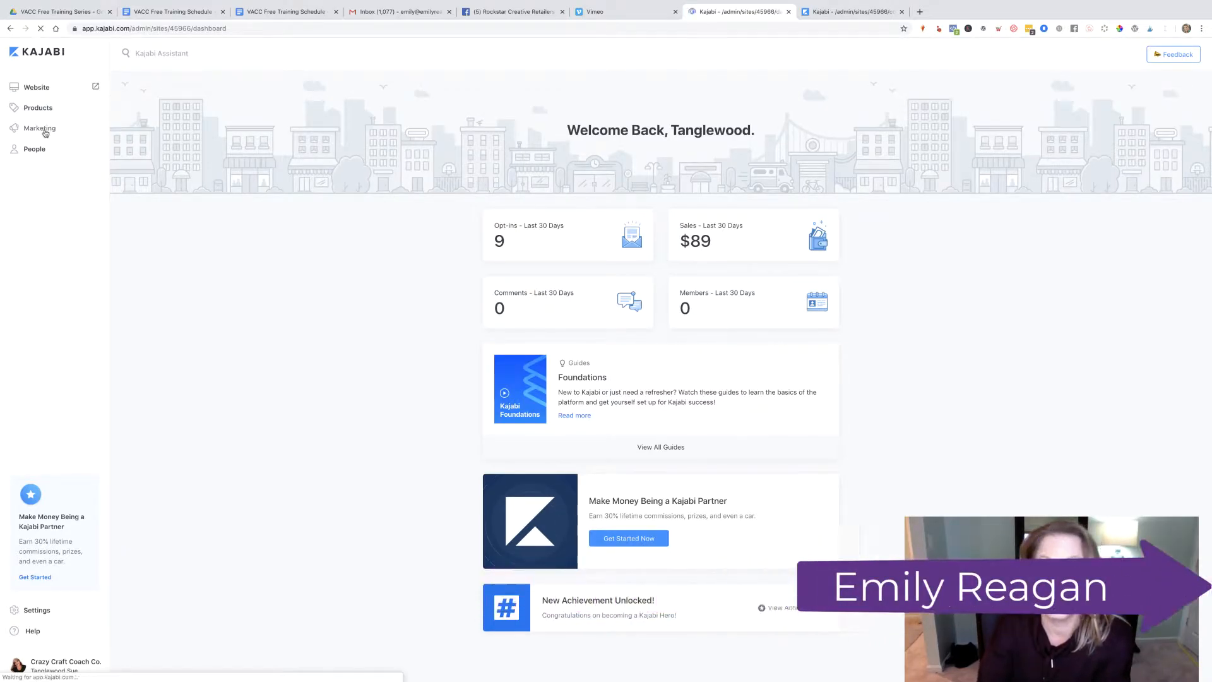
# - Open the Custom Price Quote 2020 form from Marketing > Forms and view its automations
pyautogui.click(39, 128)
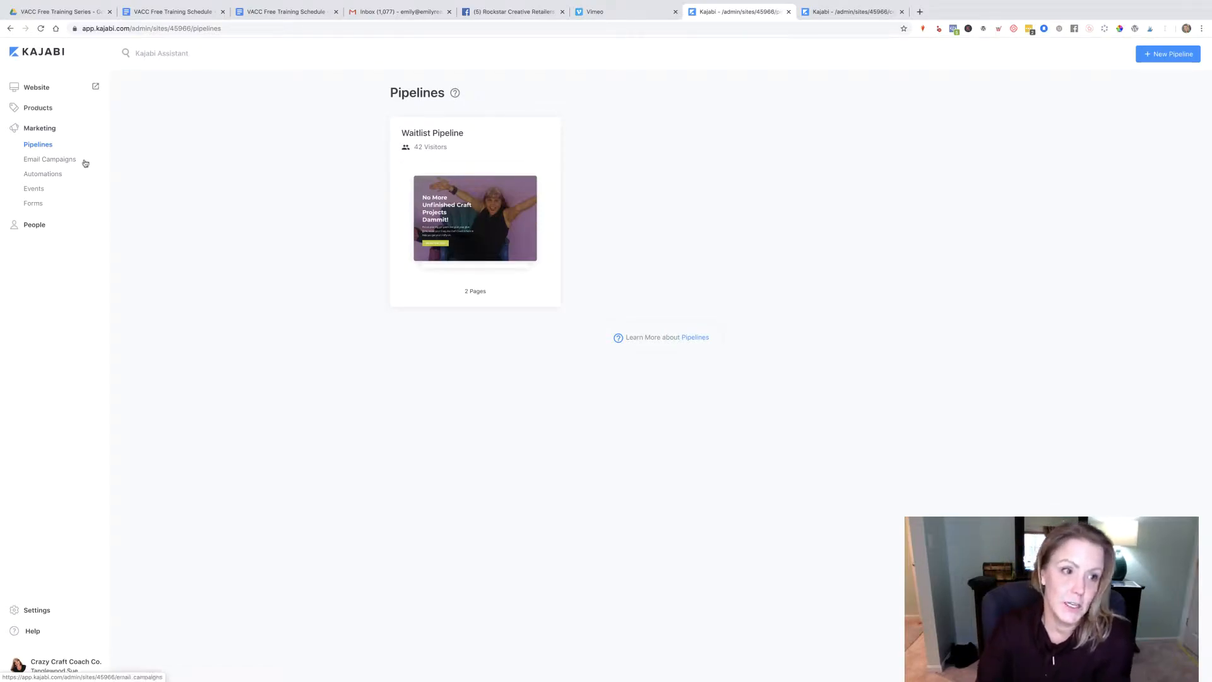
pyautogui.click(32, 202)
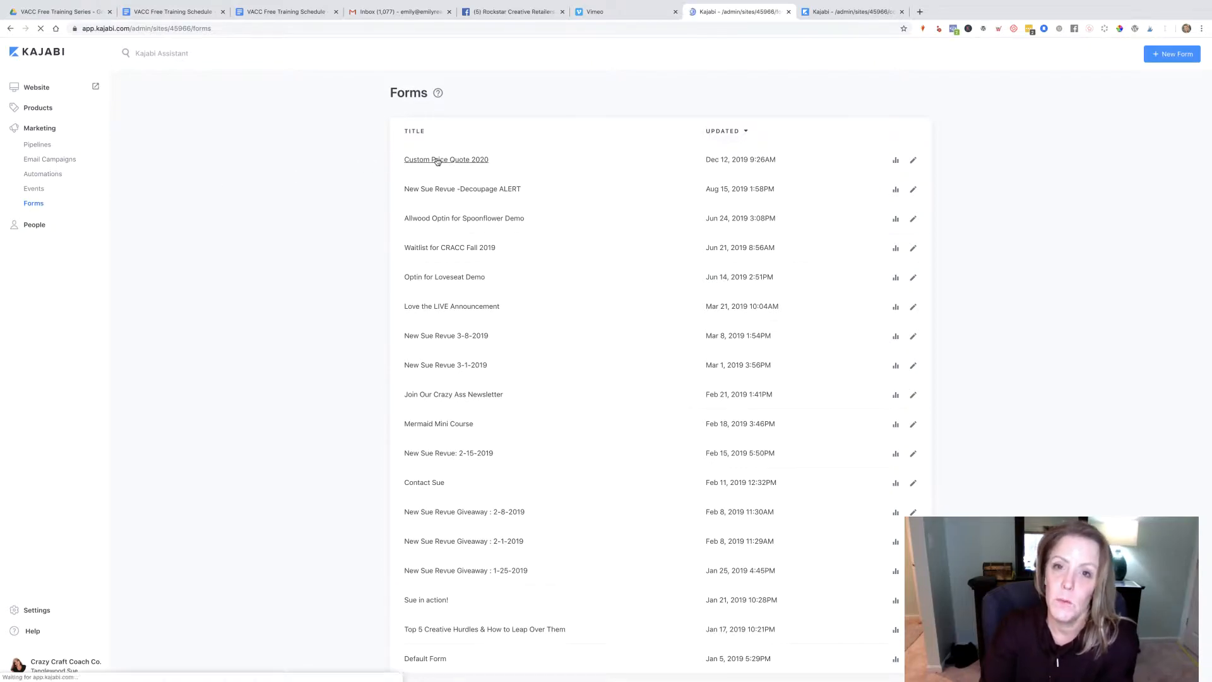
pyautogui.click(446, 159)
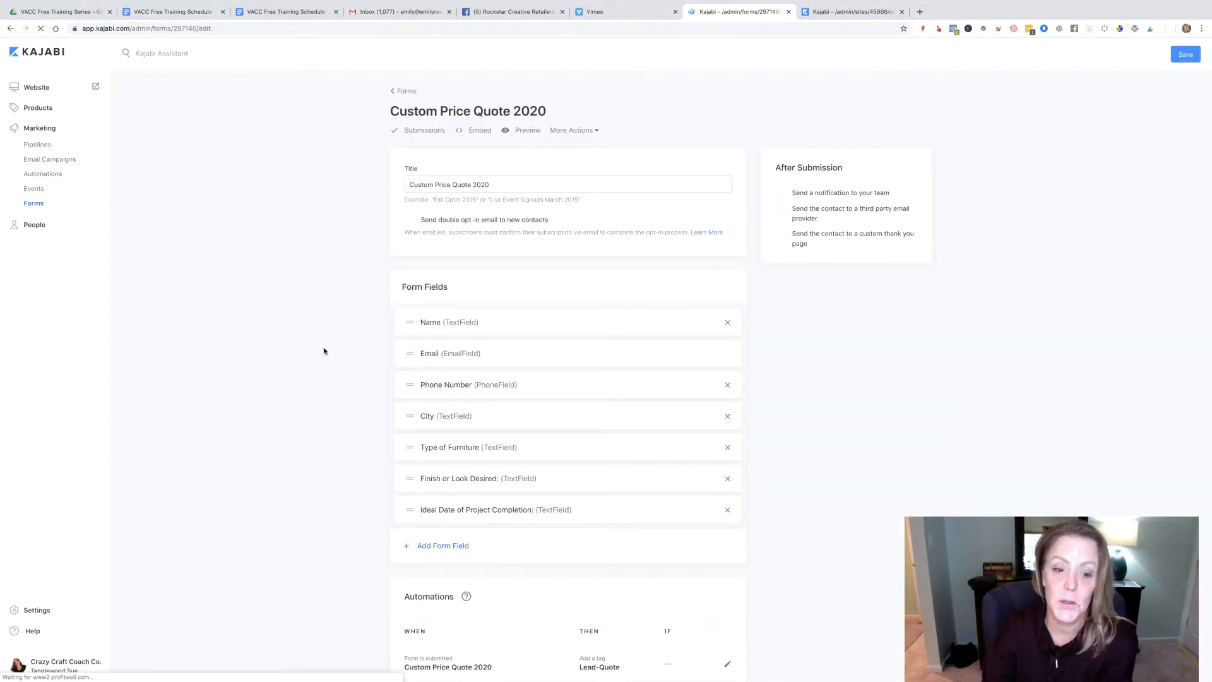
pyautogui.scroll(-3)
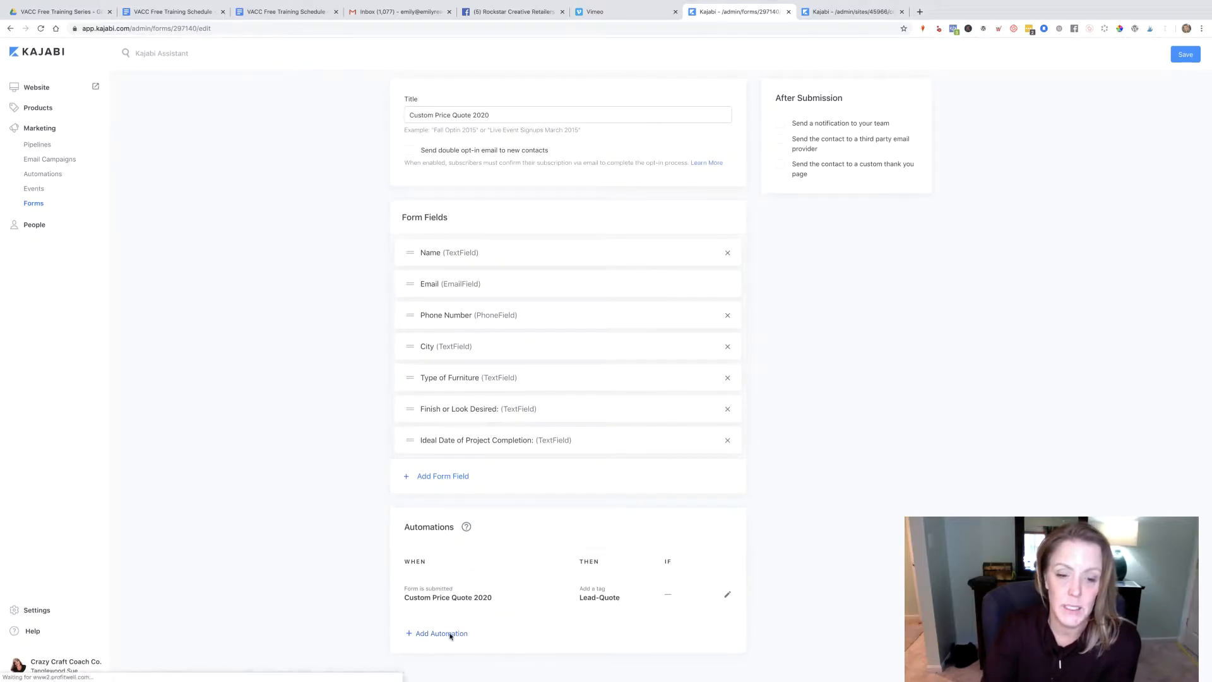
# - Add a new form automation whose action is Add a tag, and view the tag options
pyautogui.click(441, 633)
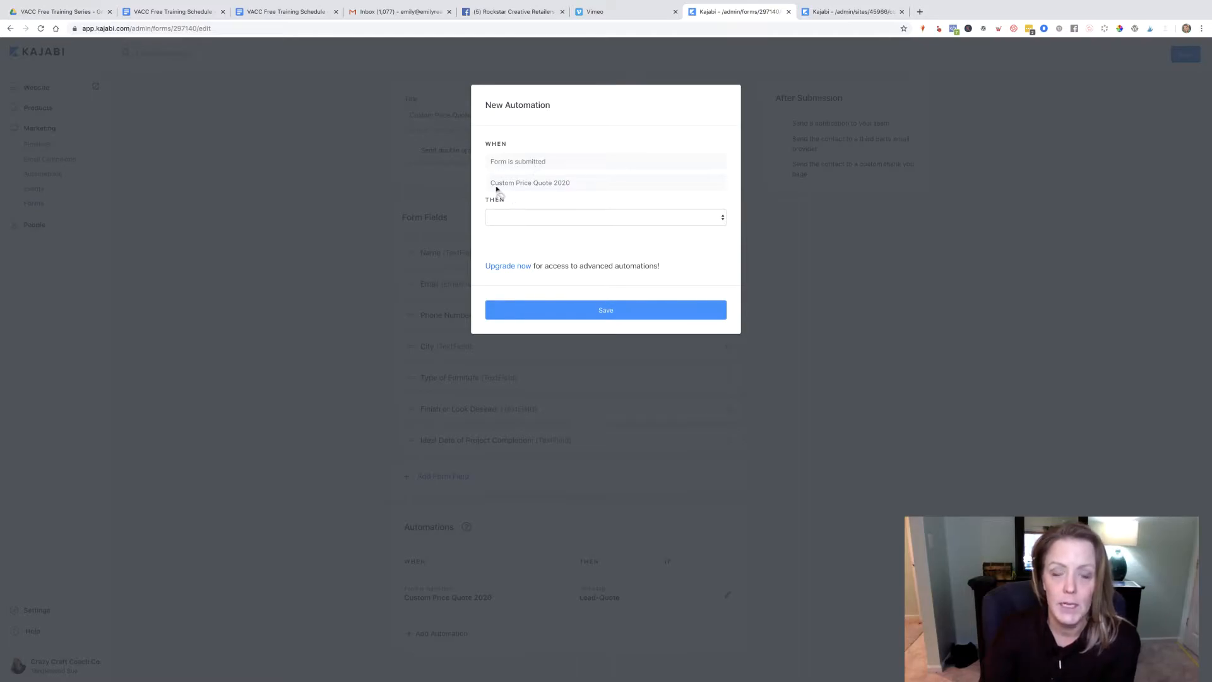
pyautogui.moveTo(577, 190)
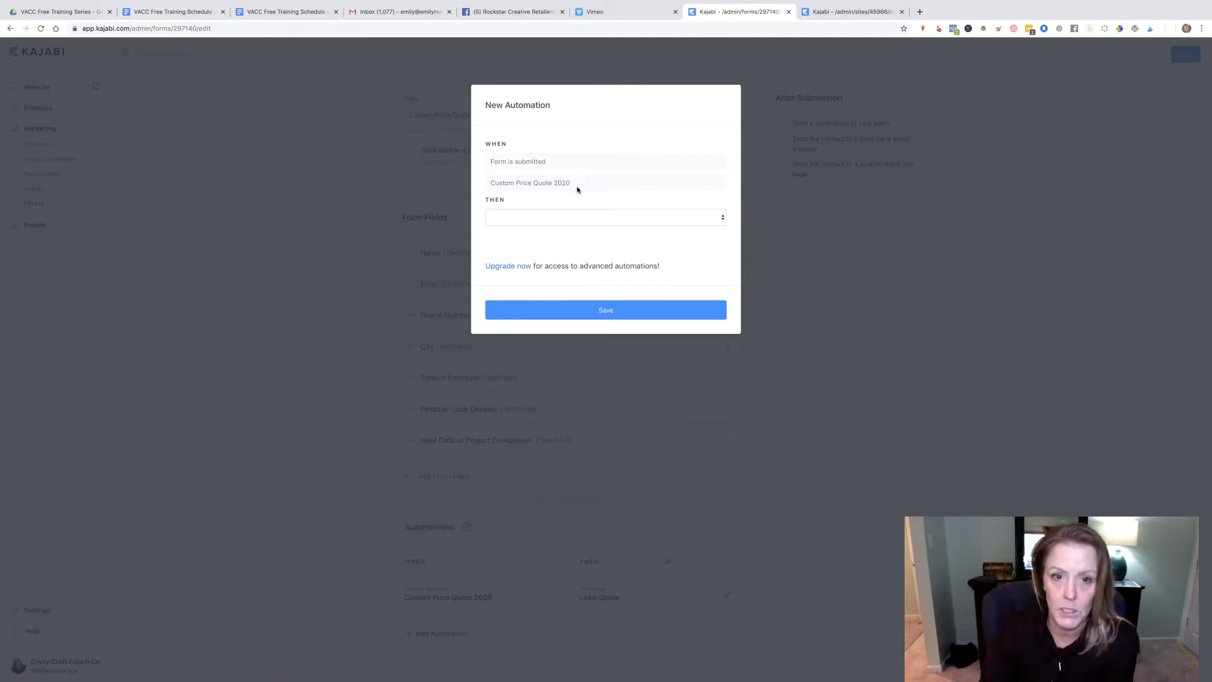
pyautogui.click(606, 218)
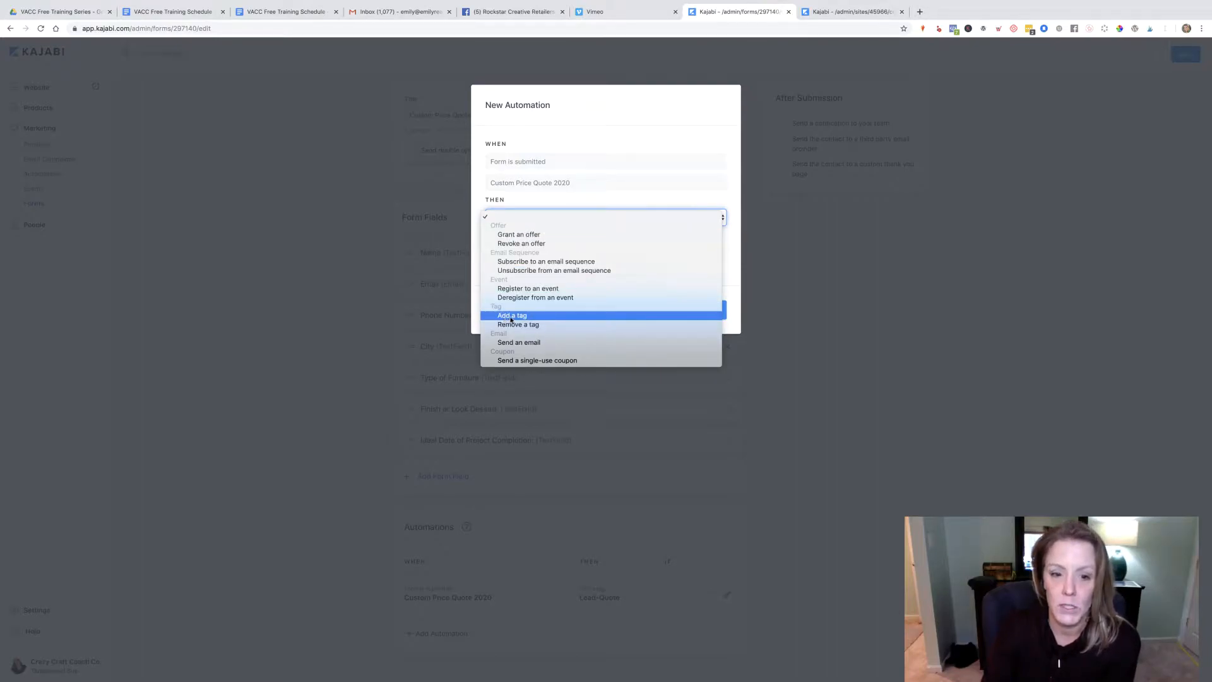
pyautogui.click(512, 315)
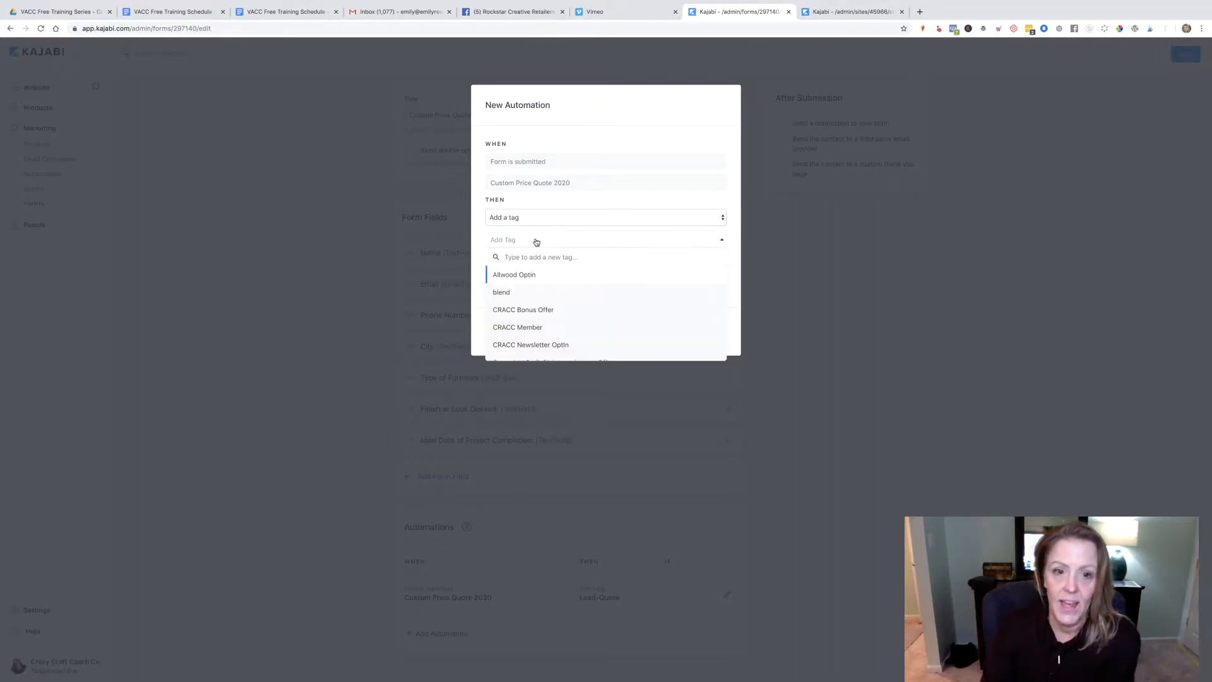
pyautogui.moveTo(578, 283)
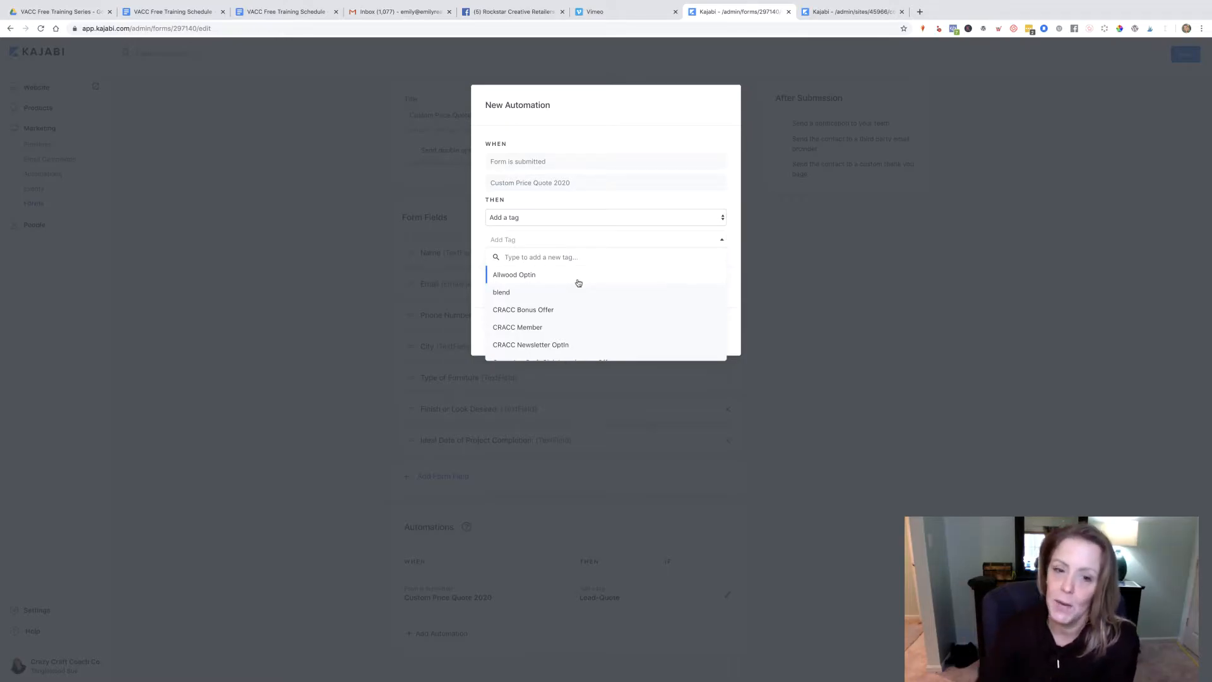
pyautogui.scroll(-3)
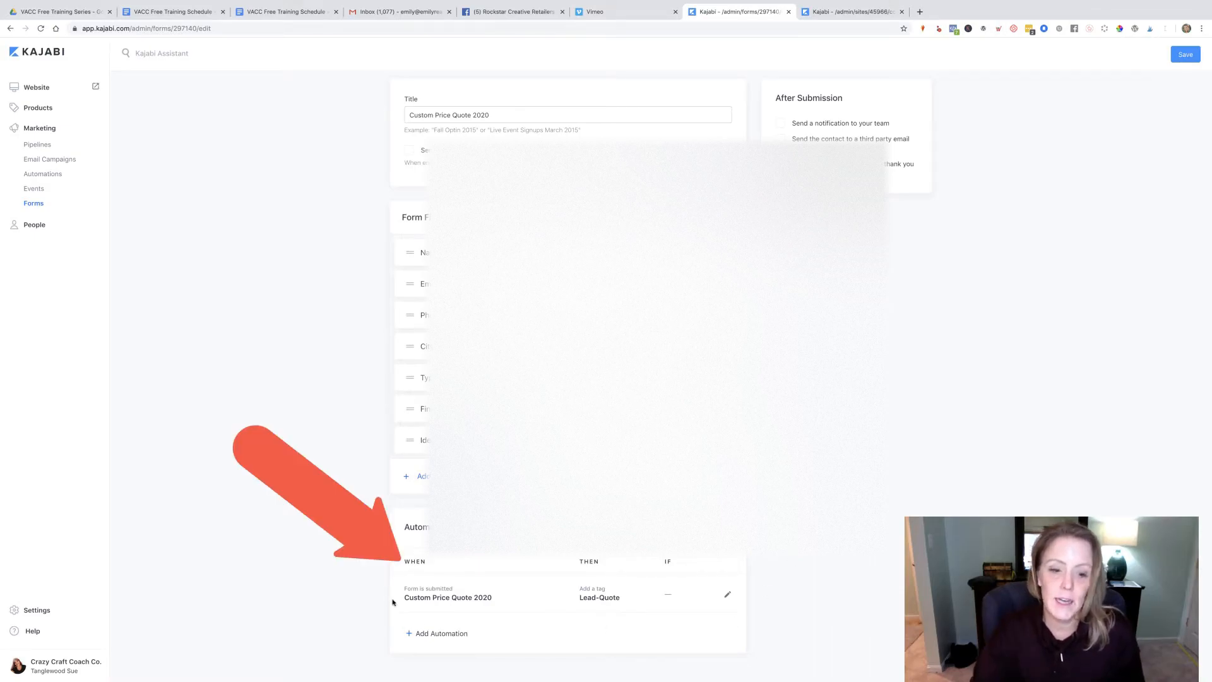
pyautogui.moveTo(402, 551)
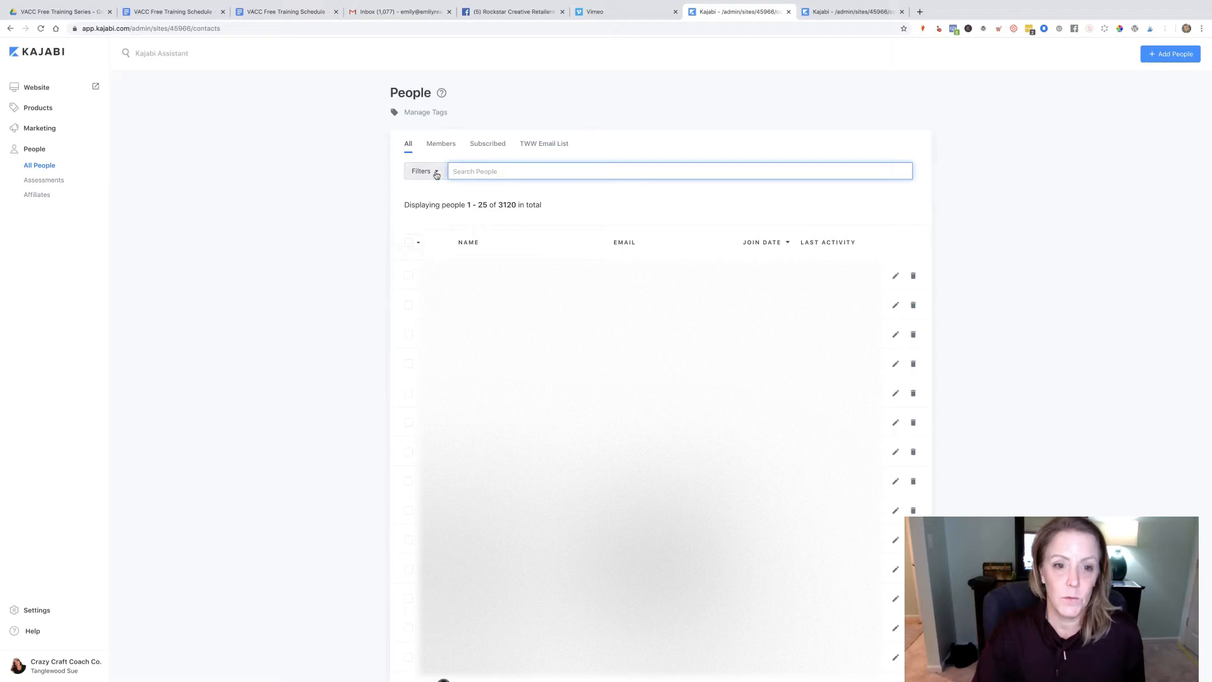
# - Filter People by 'Has any of these tag(s)' with the Lead-Quote tag and apply
pyautogui.click(422, 172)
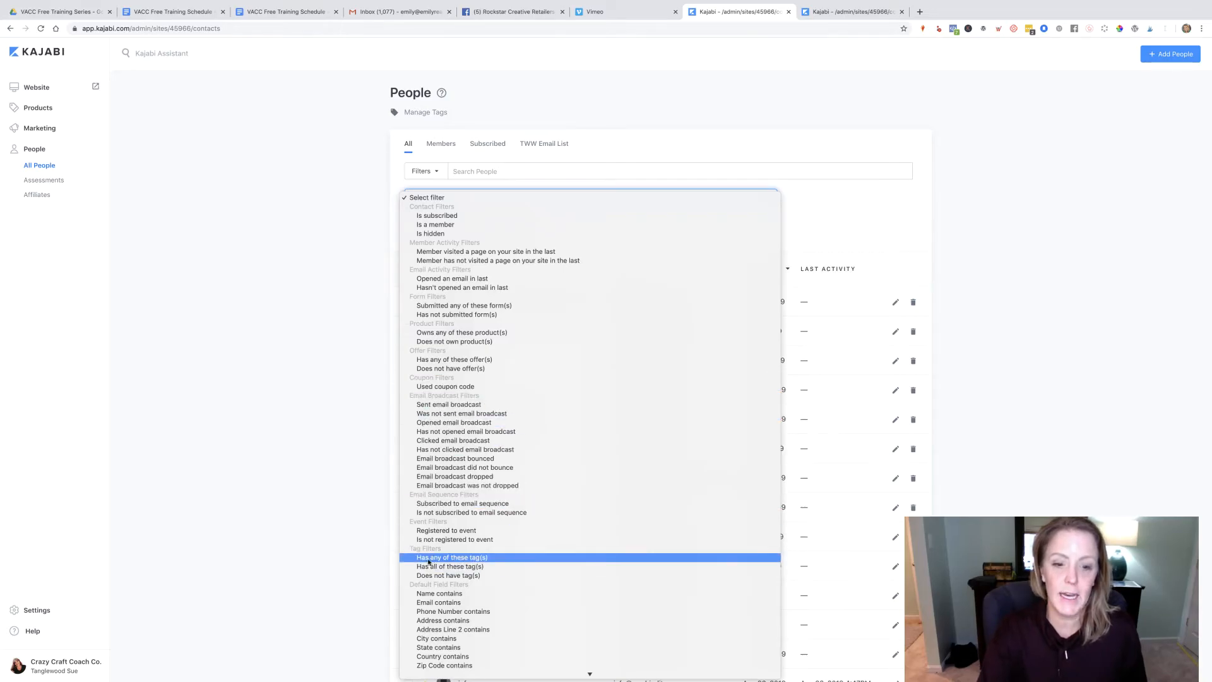
pyautogui.click(451, 557)
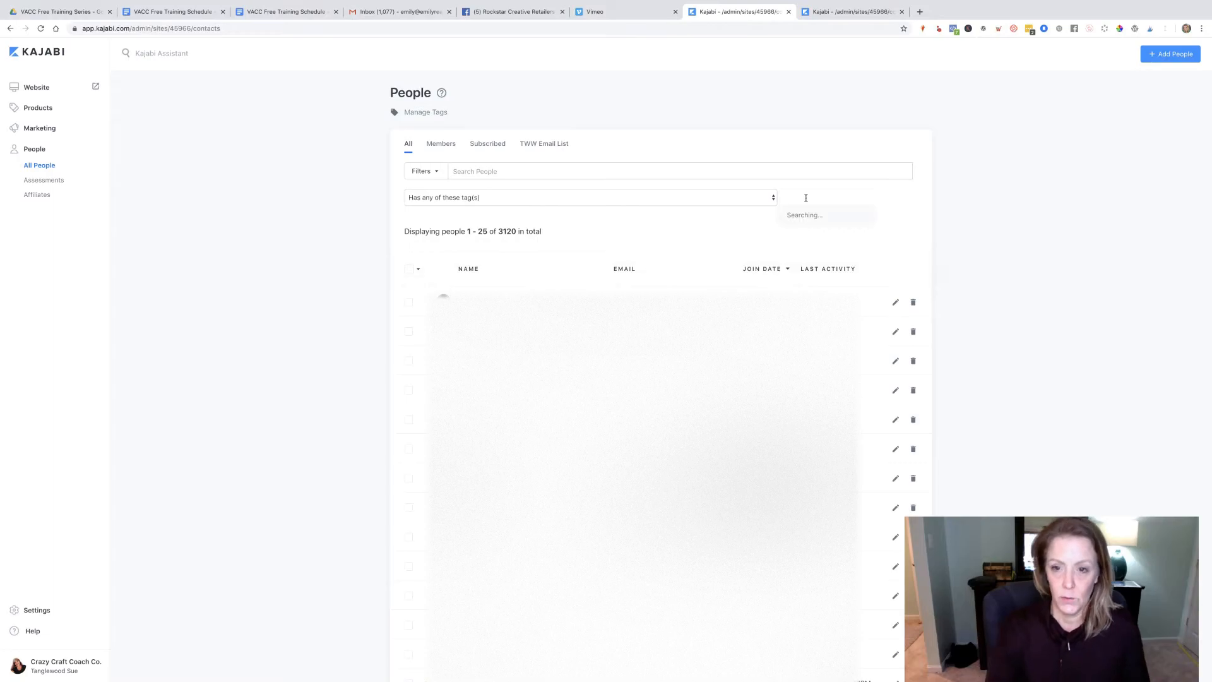
pyautogui.write('lead-')
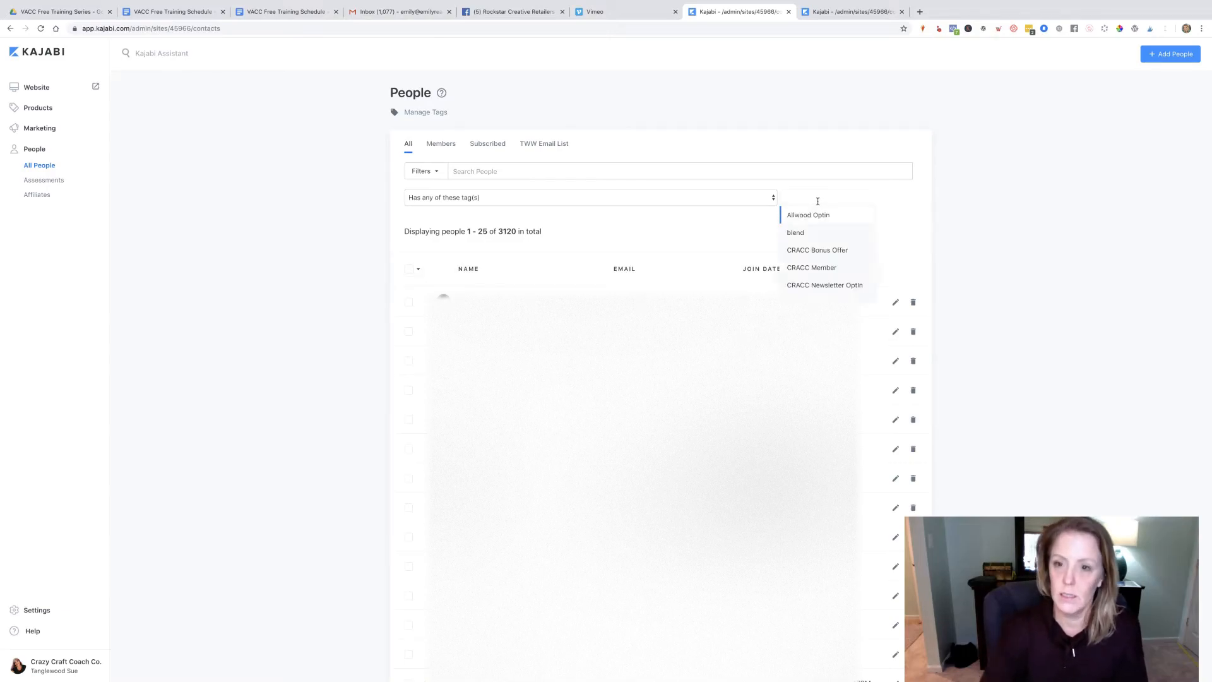
pyautogui.write('lead-quote')
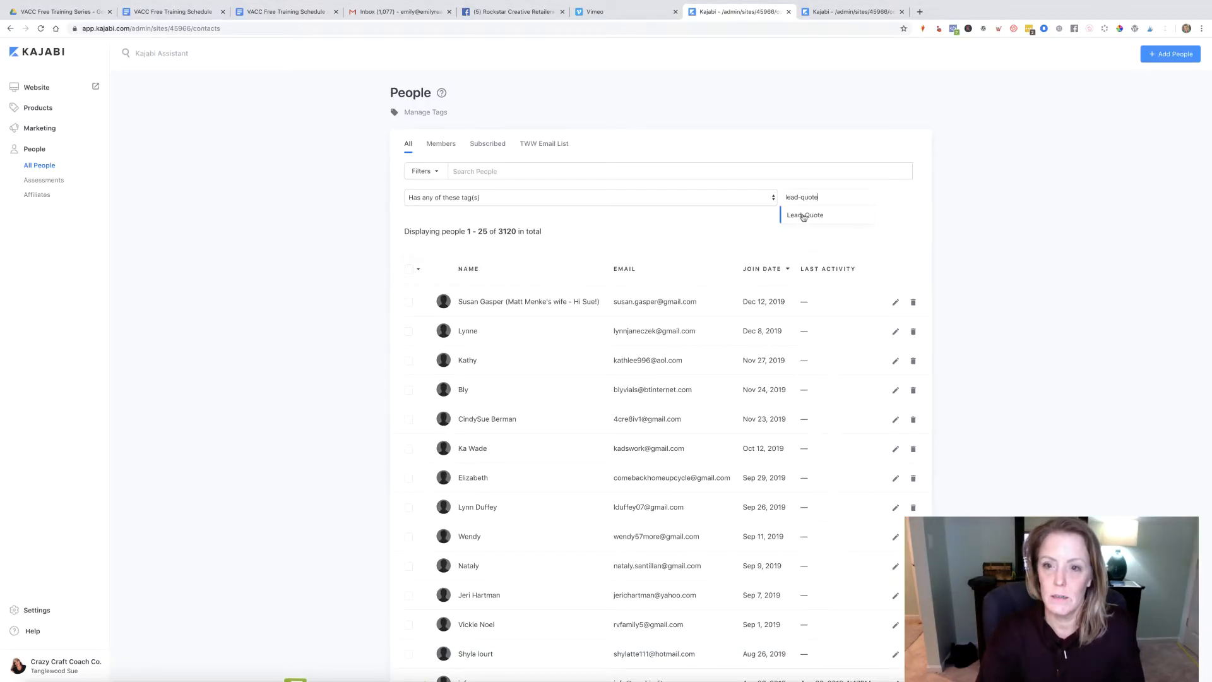
pyautogui.click(804, 214)
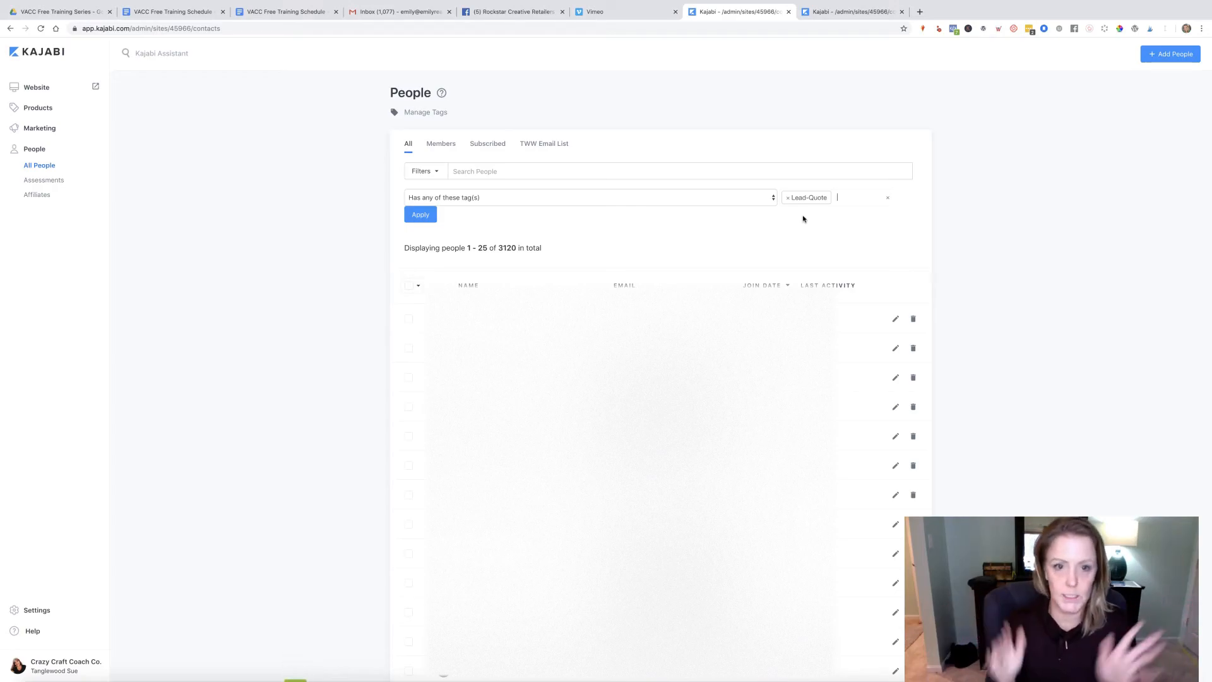
pyautogui.moveTo(480, 213)
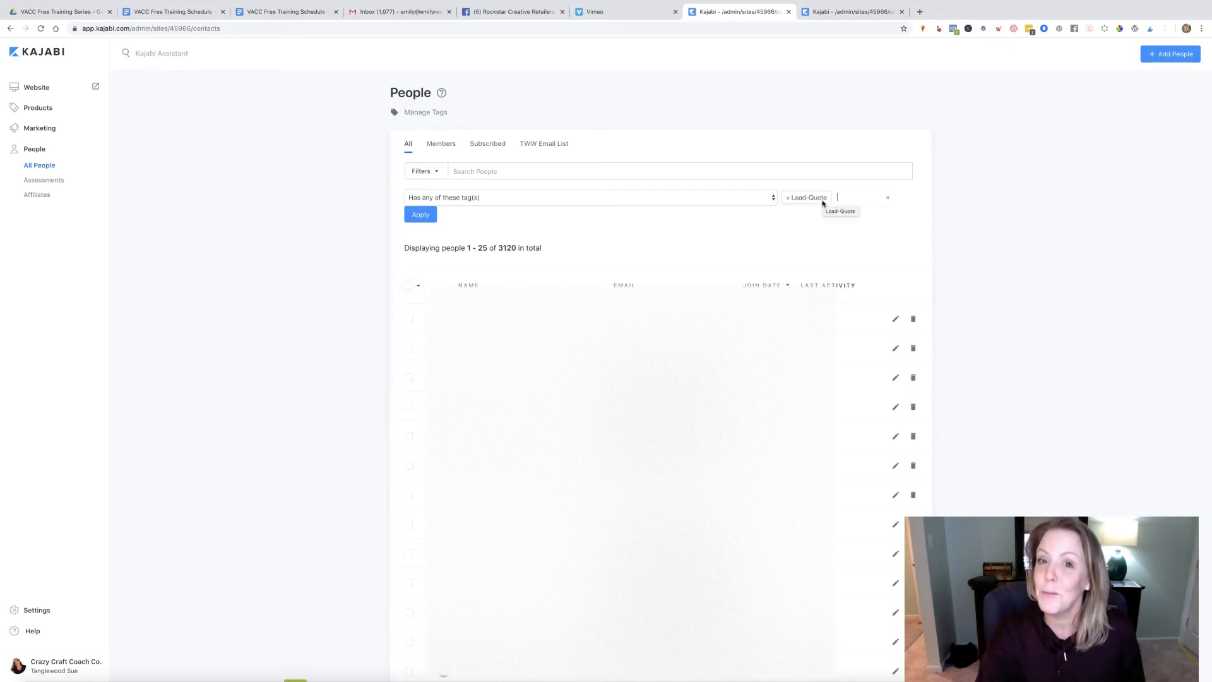
pyautogui.click(420, 214)
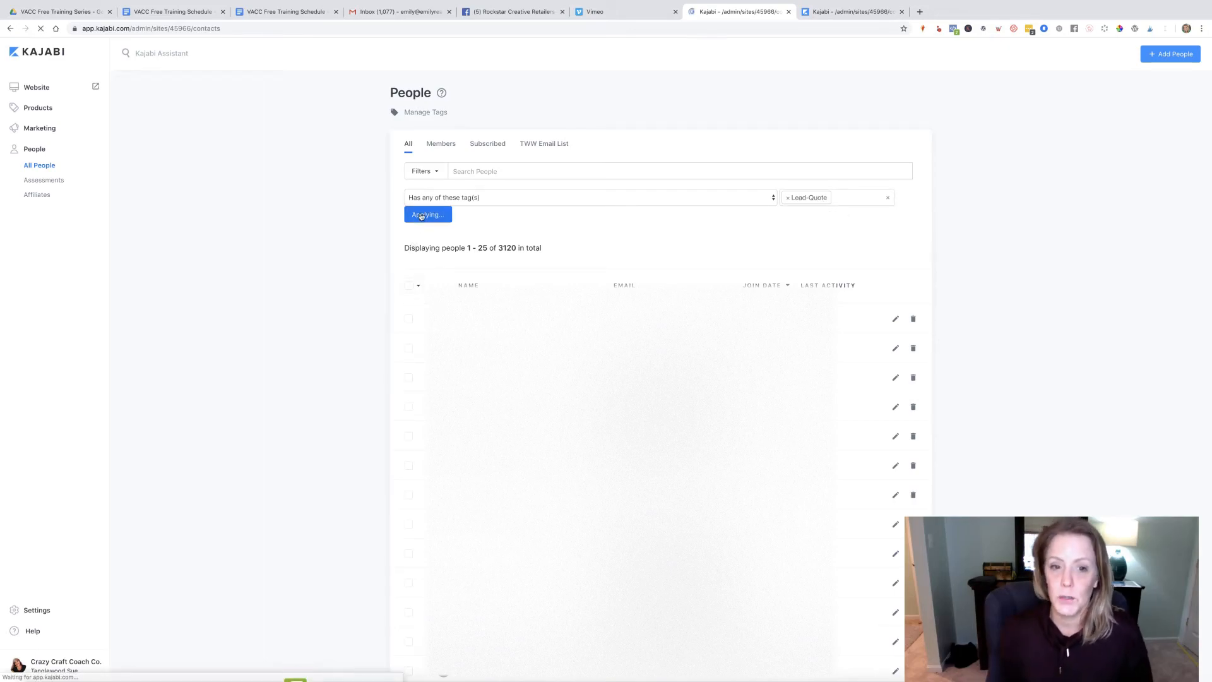
# - Review the Custom Segment tab listing the 4 Lead-Quote contacts
pyautogui.click(426, 214)
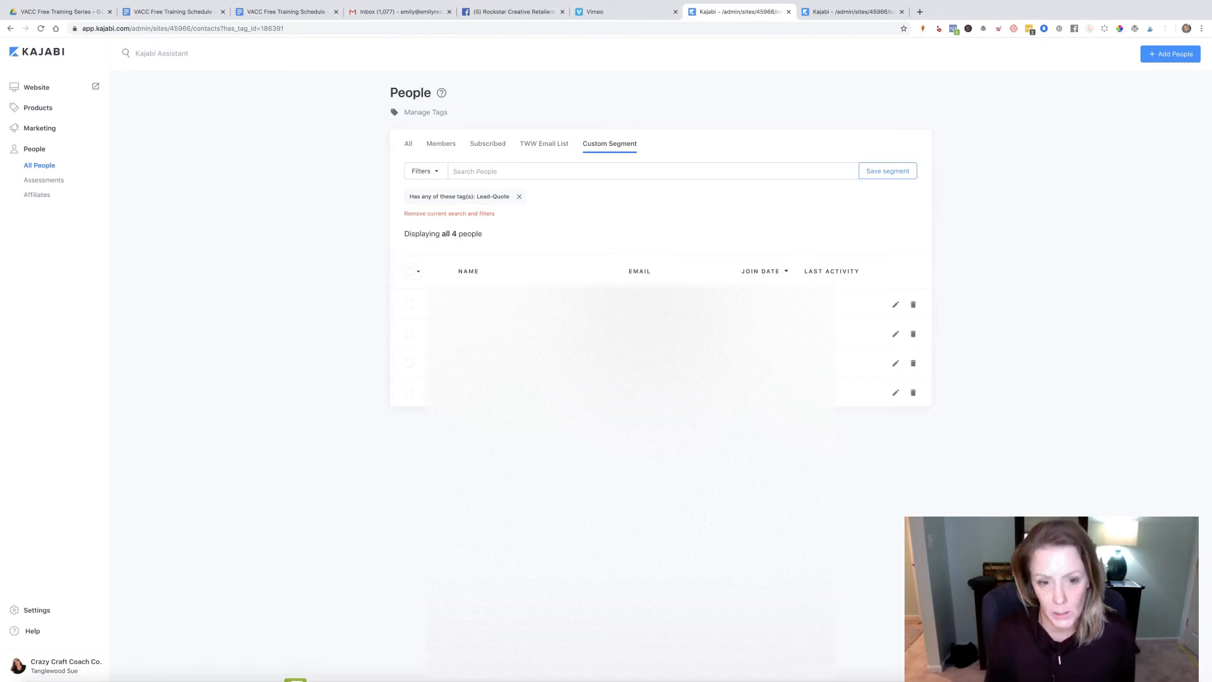
pyautogui.moveTo(513, 269)
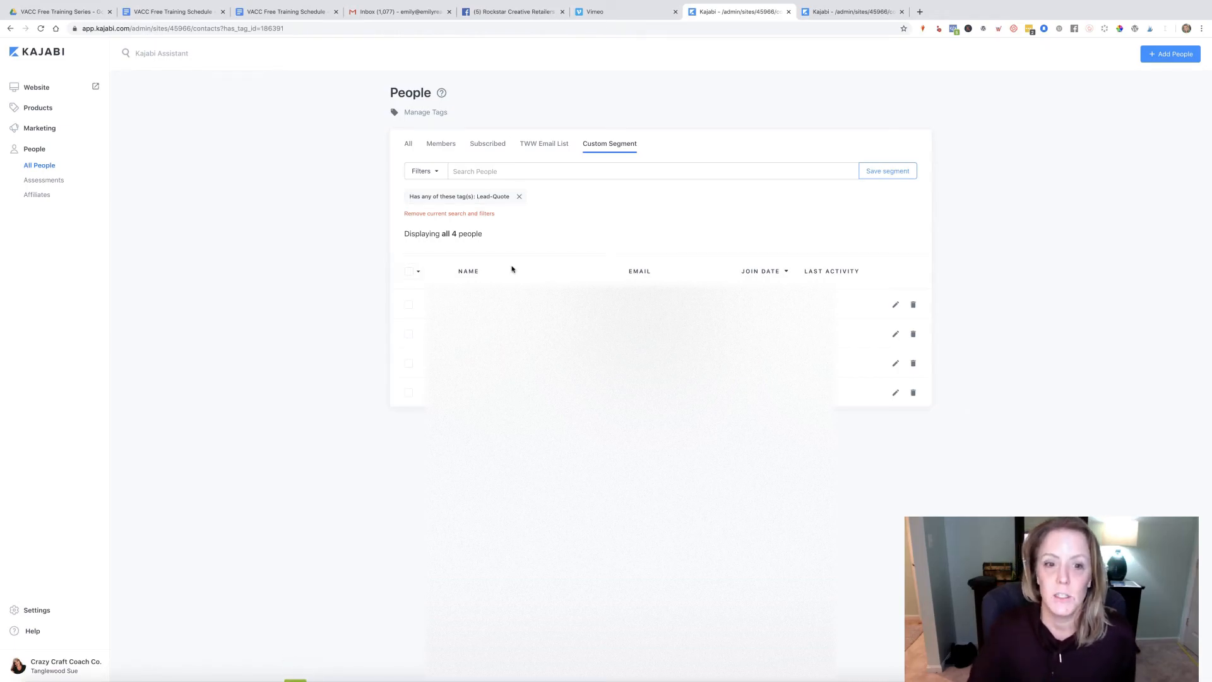
pyautogui.moveTo(831, 190)
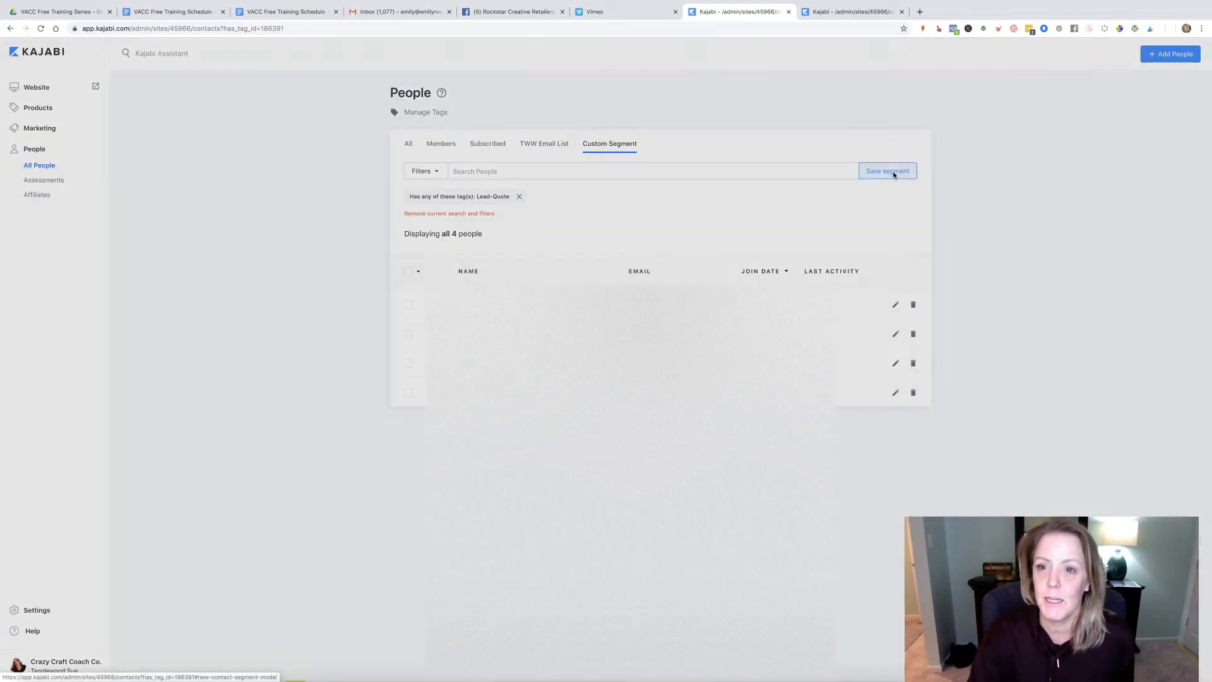
# - Save the filtered list as the segment 'Local Leads for Custom Furniture Painting'
pyautogui.click(888, 170)
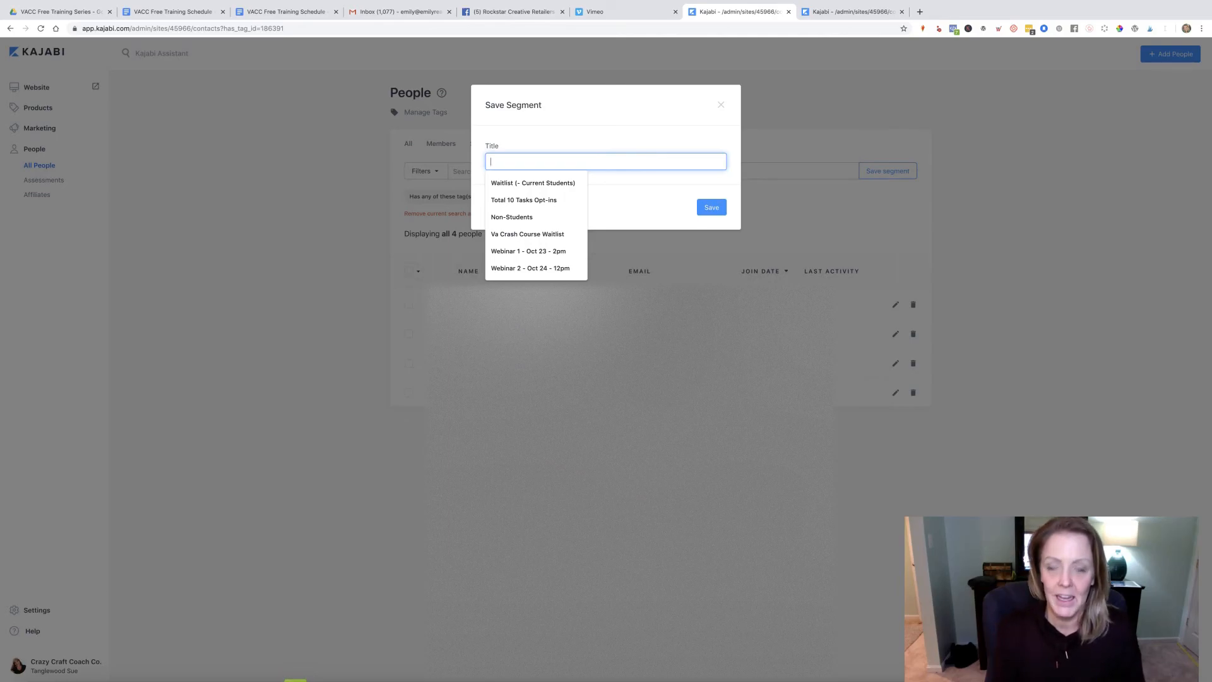
pyautogui.write('Local')
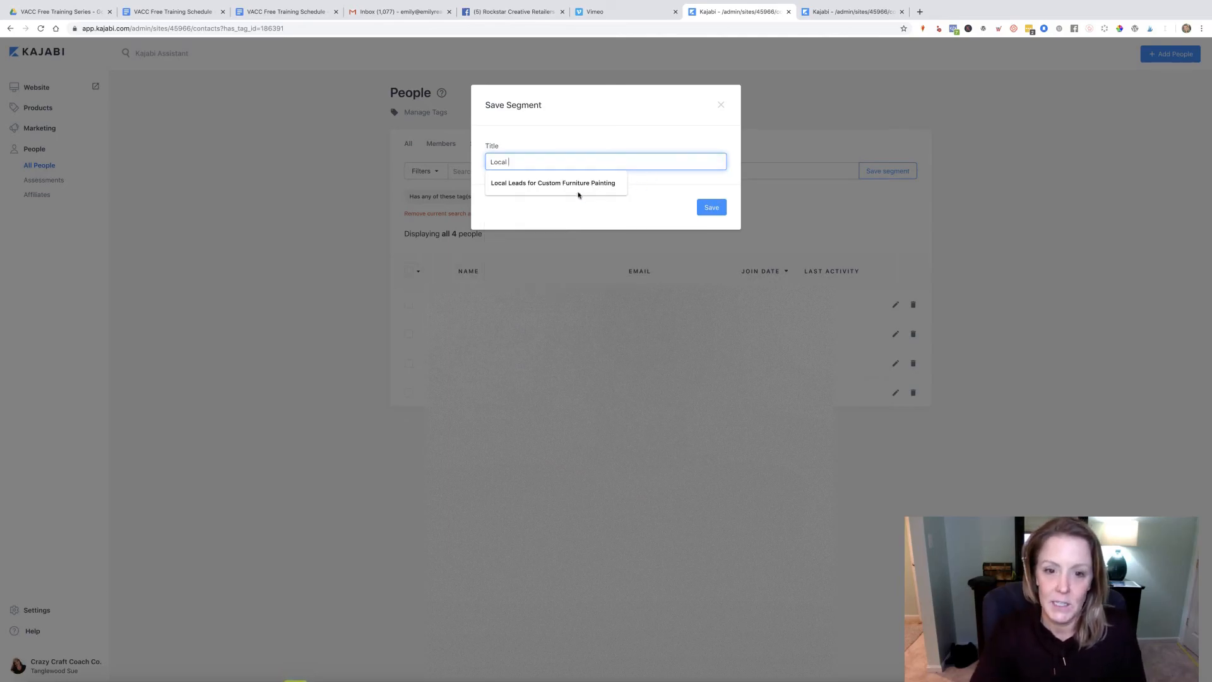
pyautogui.click(706, 207)
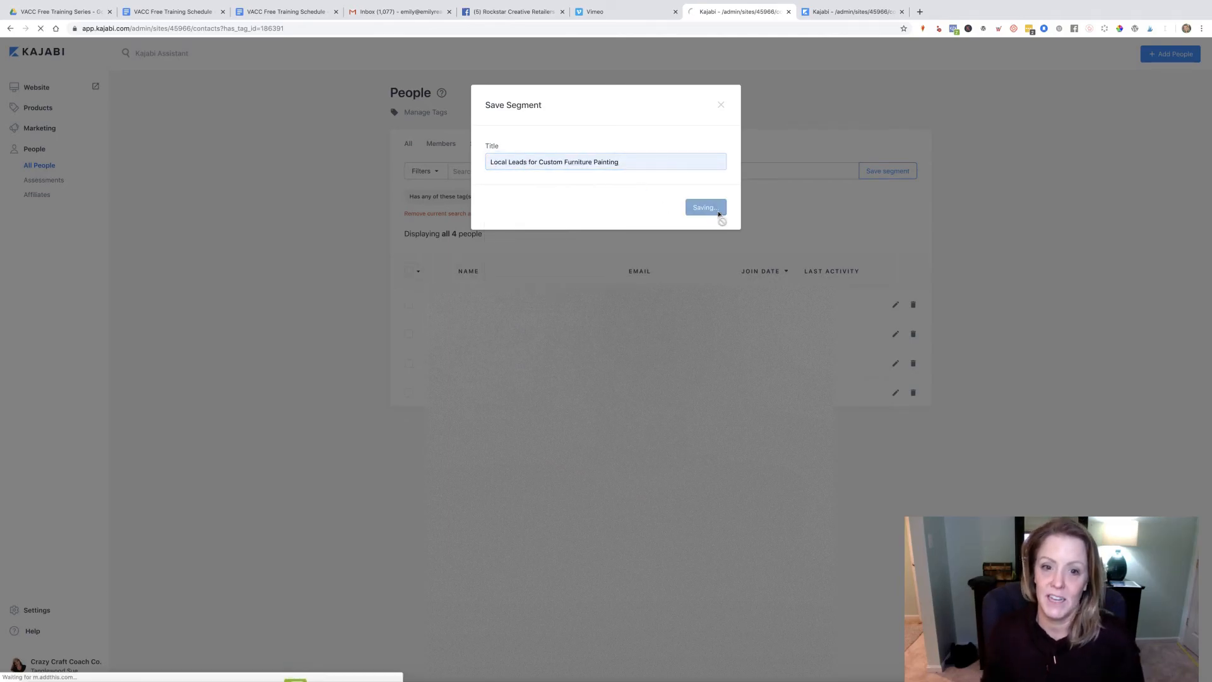
pyautogui.click(705, 207)
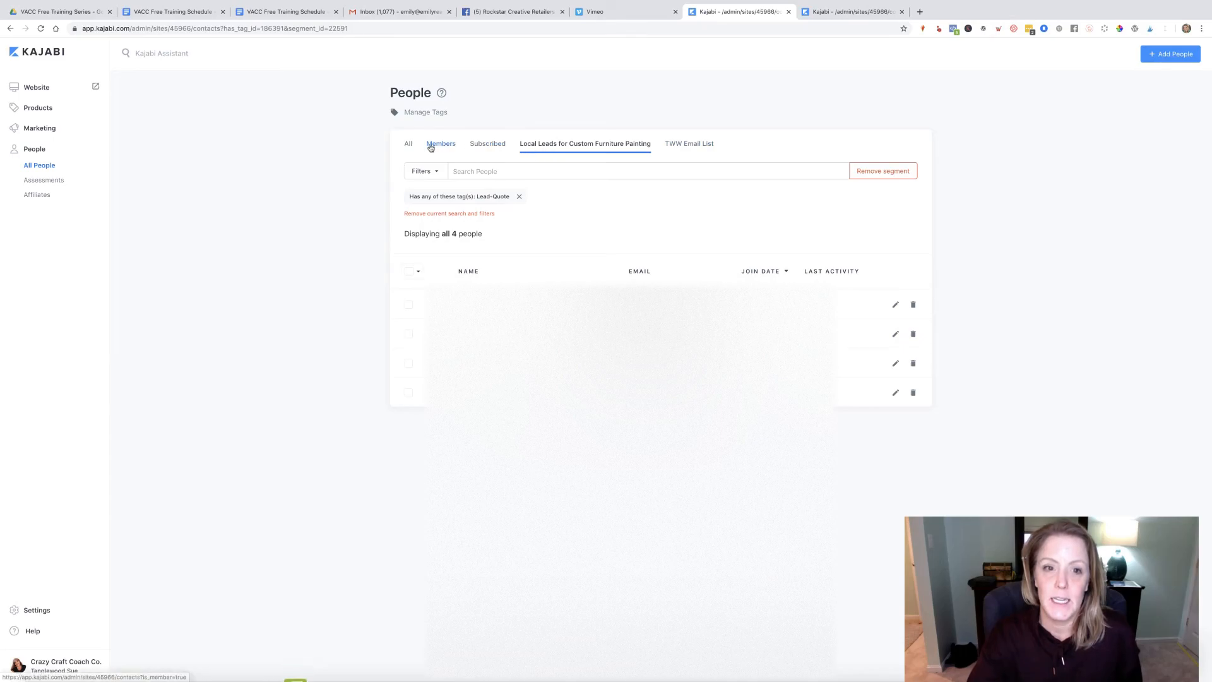
pyautogui.click(442, 143)
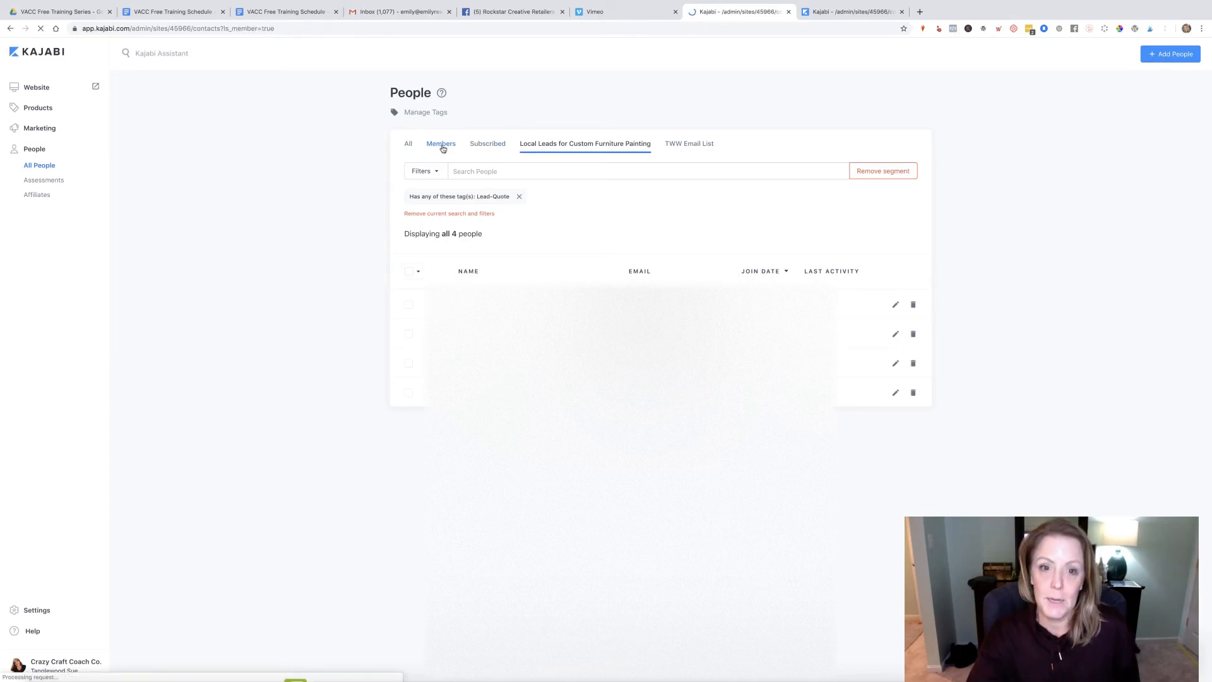
pyautogui.click(440, 144)
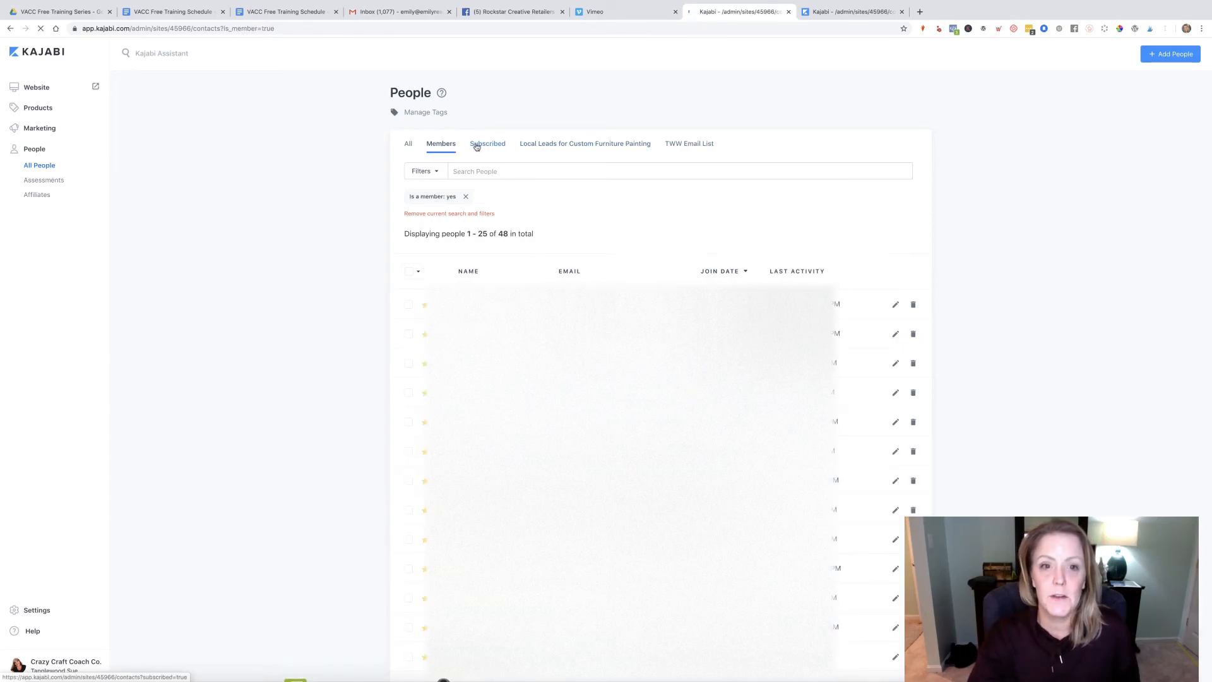
pyautogui.click(487, 143)
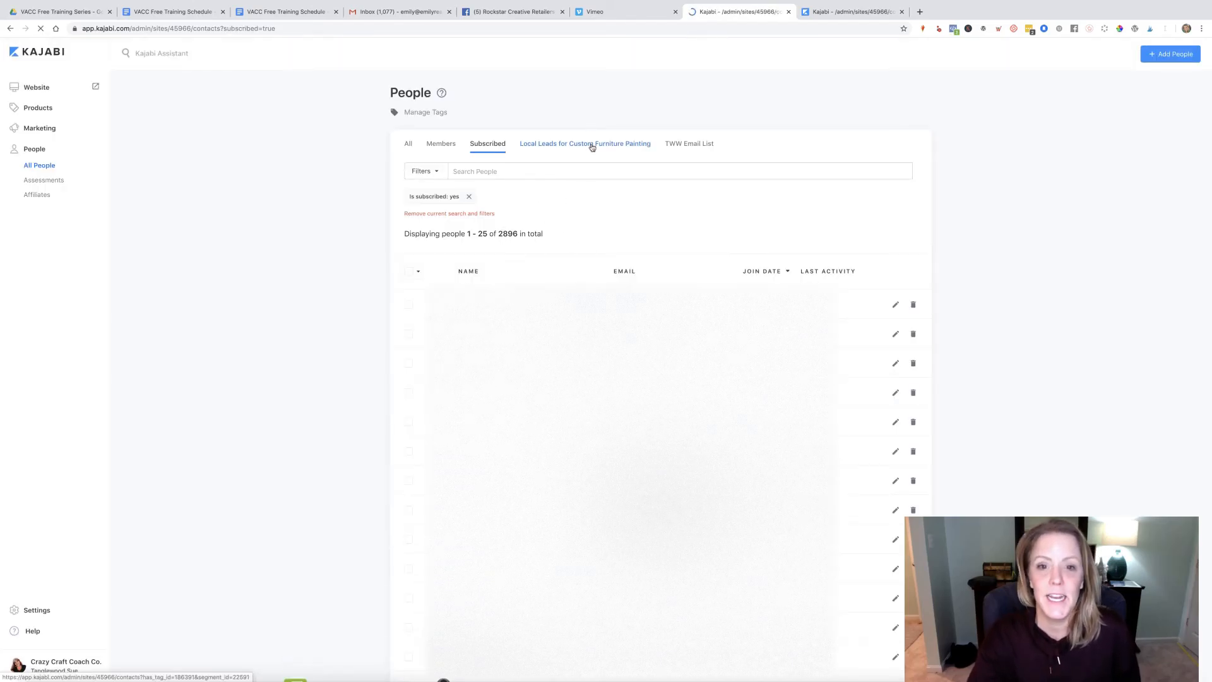
pyautogui.click(585, 143)
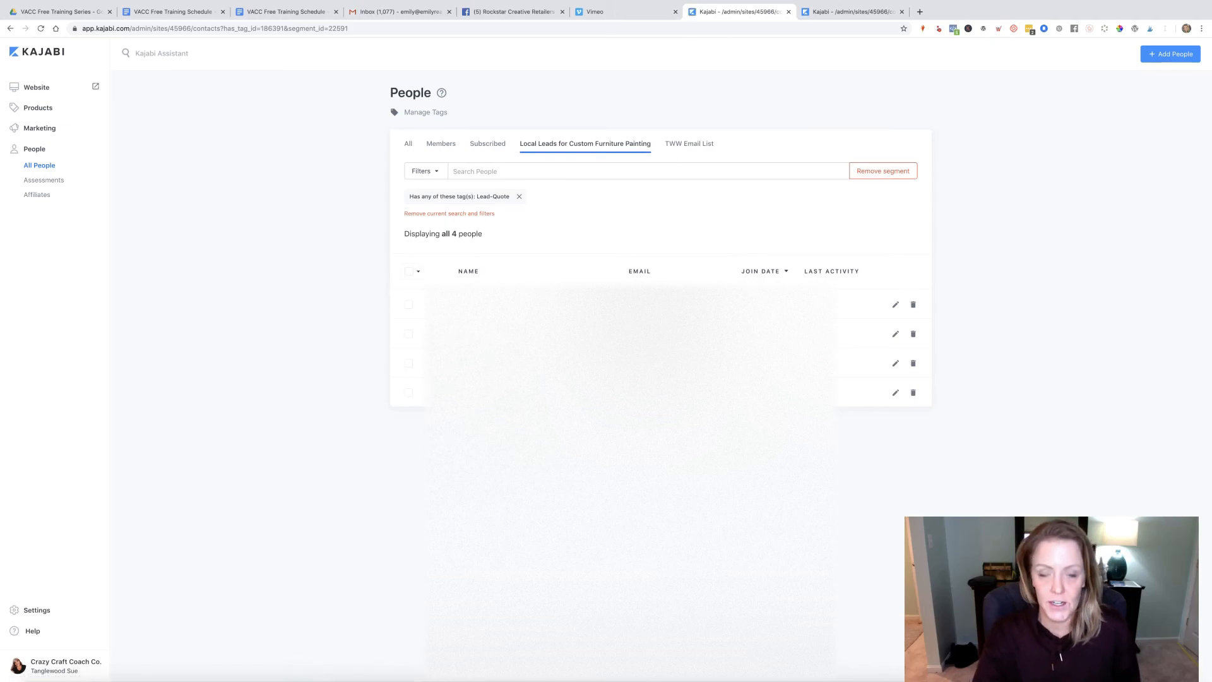
pyautogui.moveTo(409, 447)
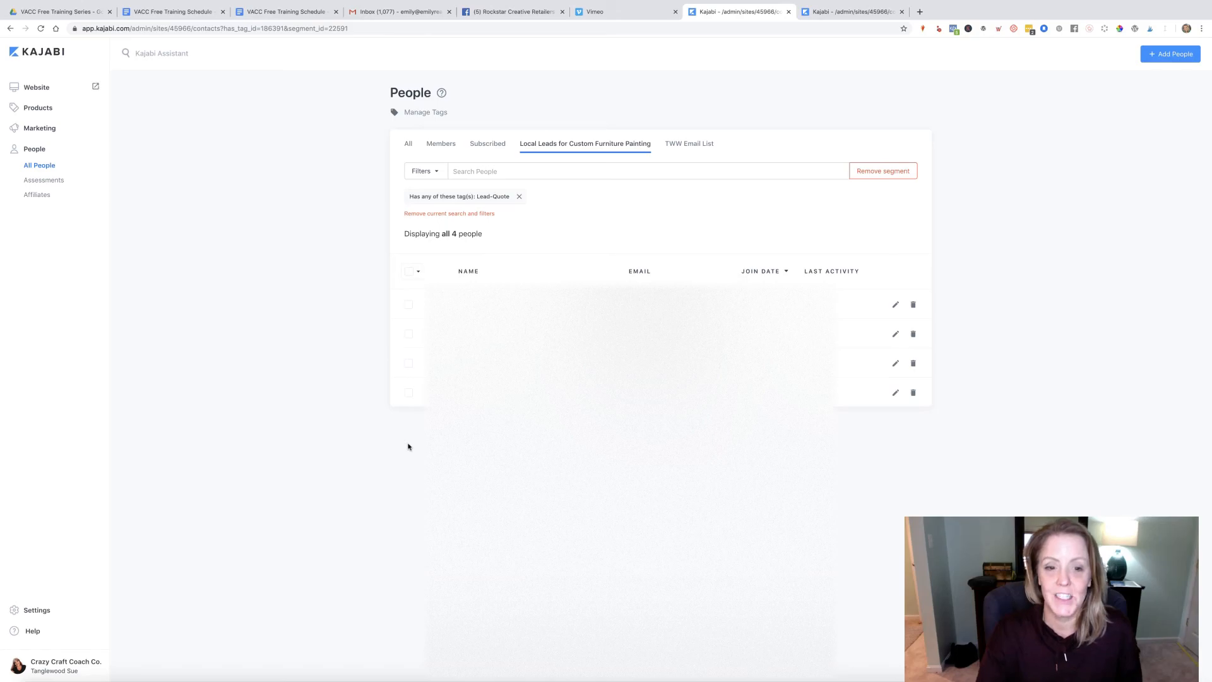